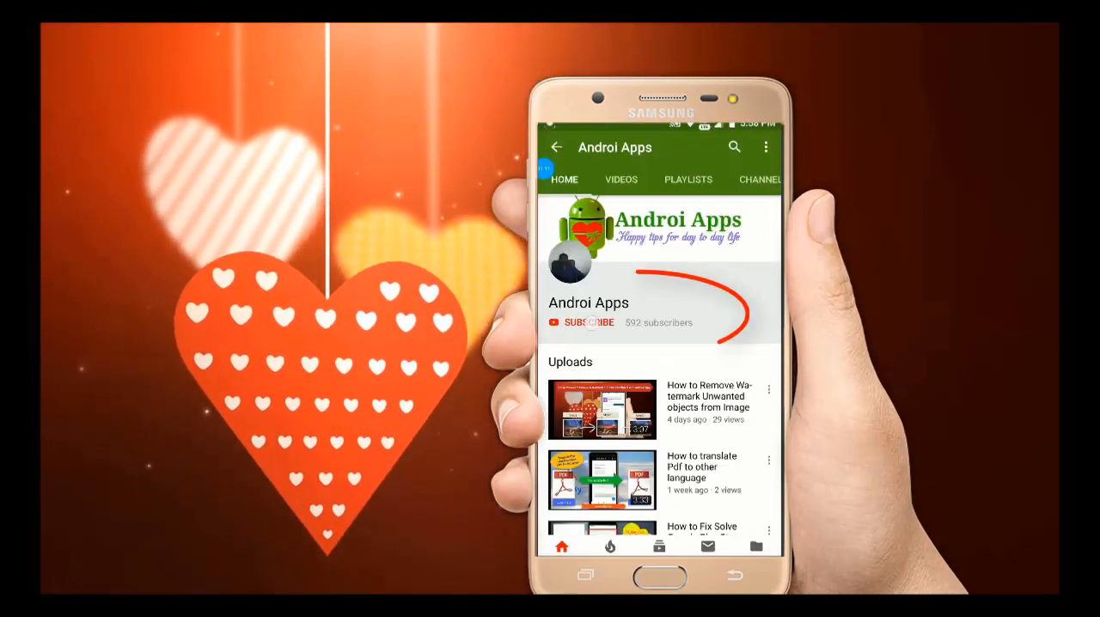
# Browse the Google results and the 4dots Free PDF Compress download page in the browser
pyautogui.click(588, 323)
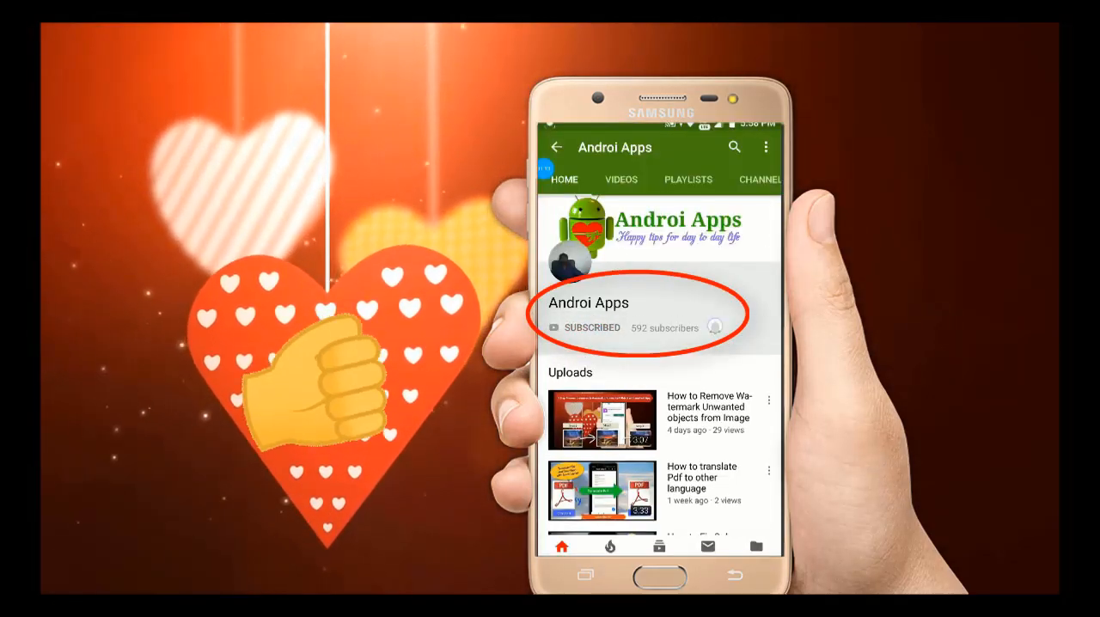
pyautogui.click(714, 326)
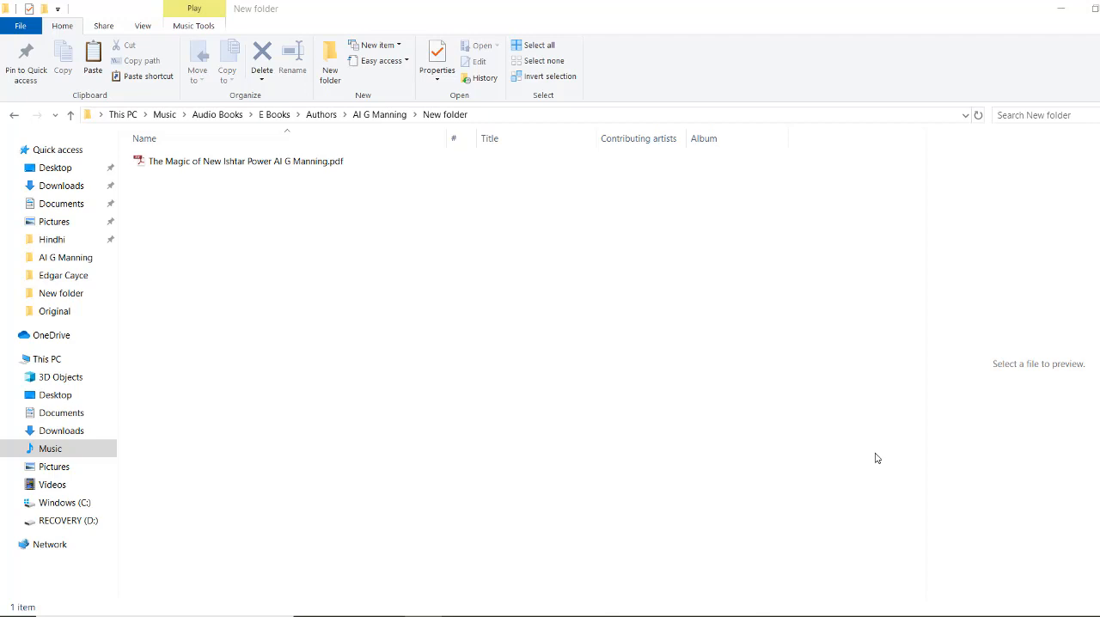
pyautogui.moveTo(553, 257)
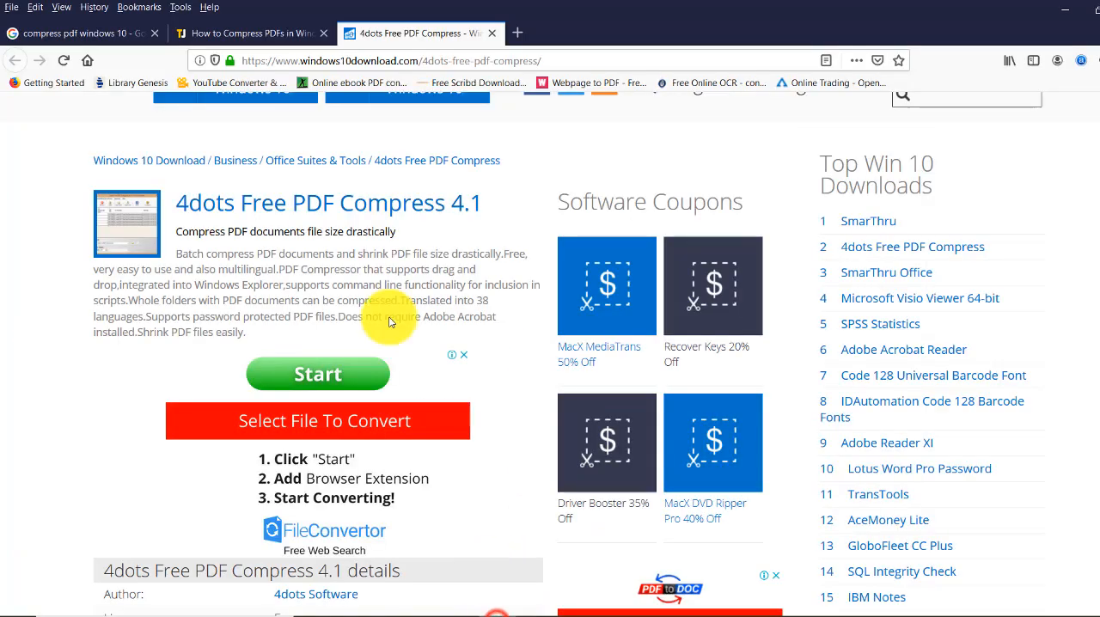
pyautogui.scroll(3)
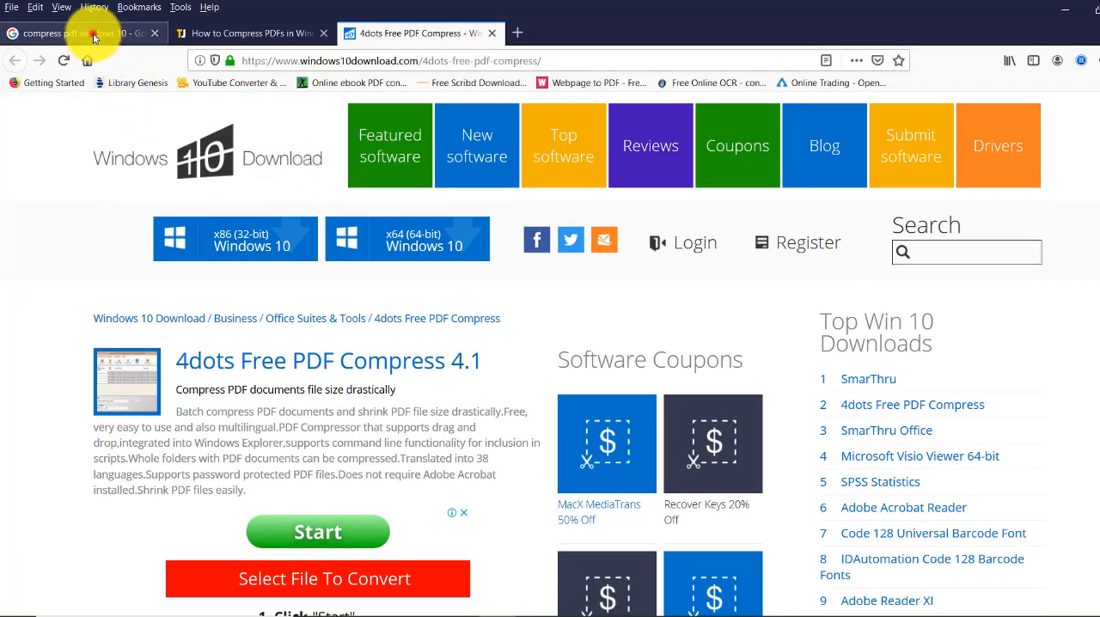
pyautogui.click(78, 33)
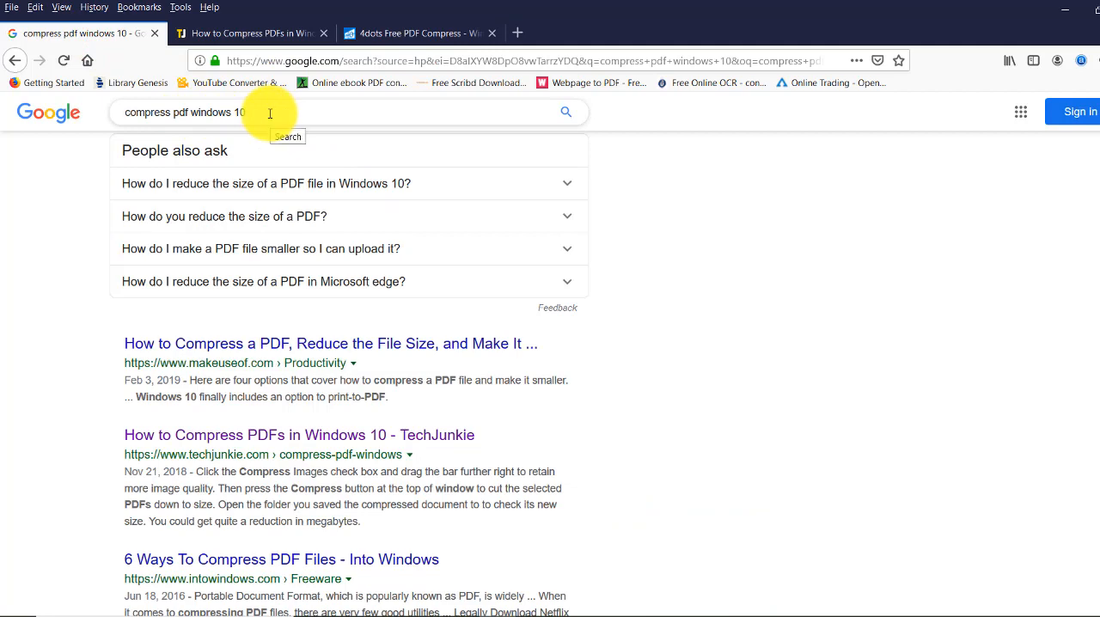
pyautogui.moveTo(196, 112)
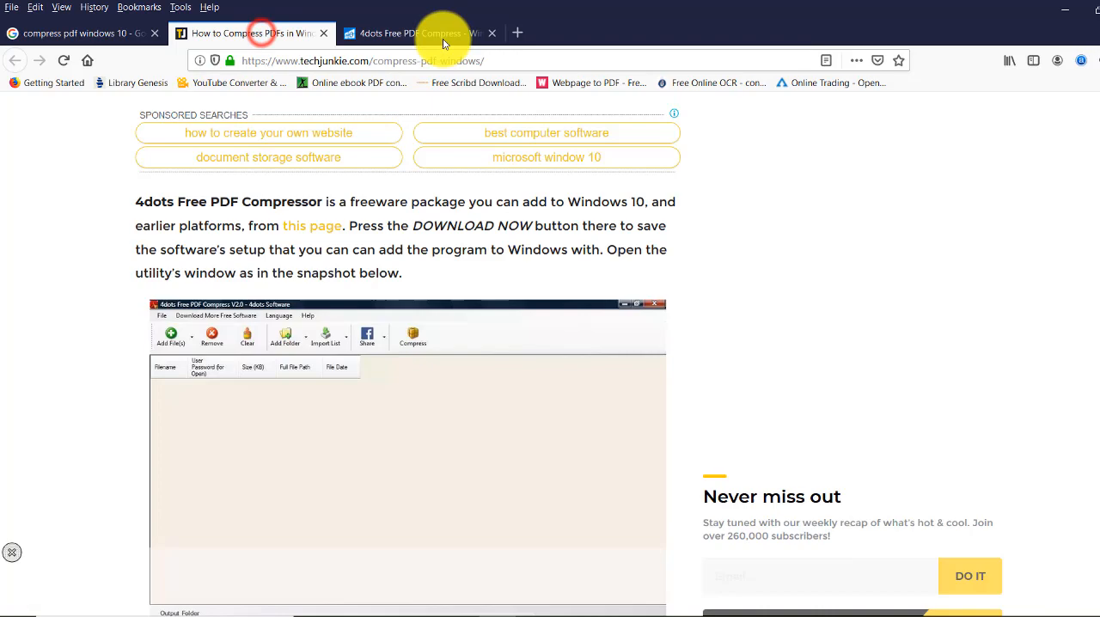
pyautogui.click(419, 32)
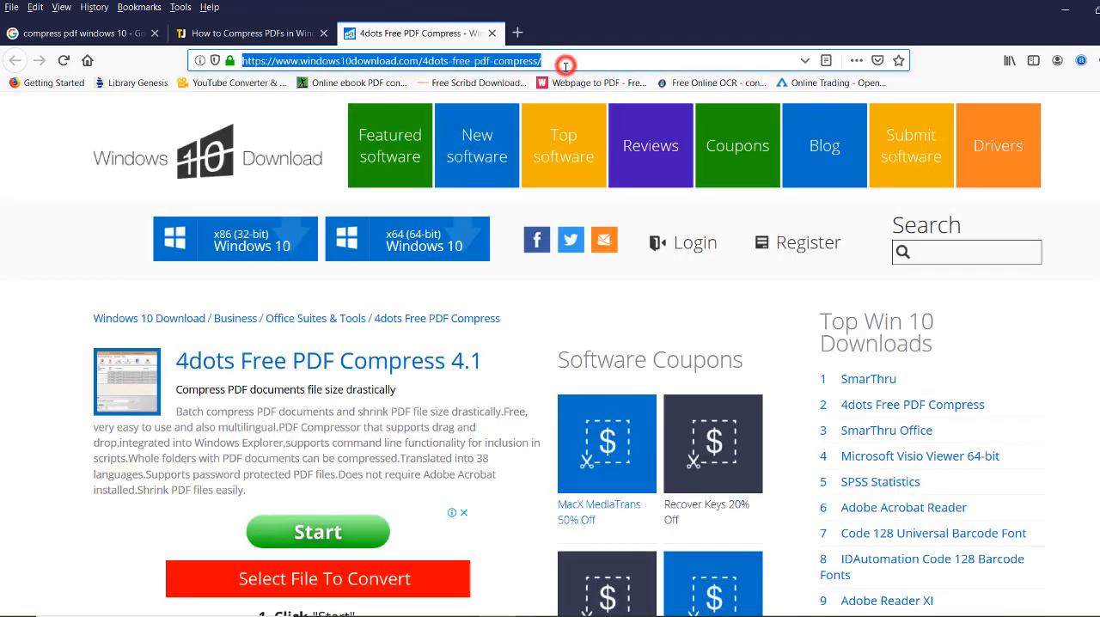
pyautogui.scroll(-3)
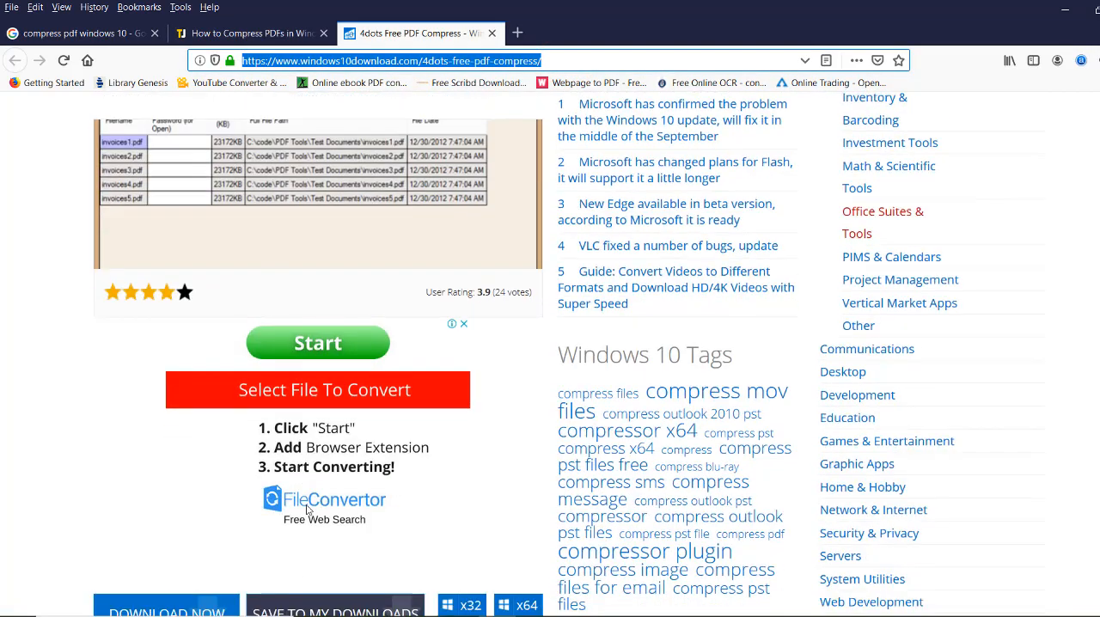
pyautogui.scroll(-3)
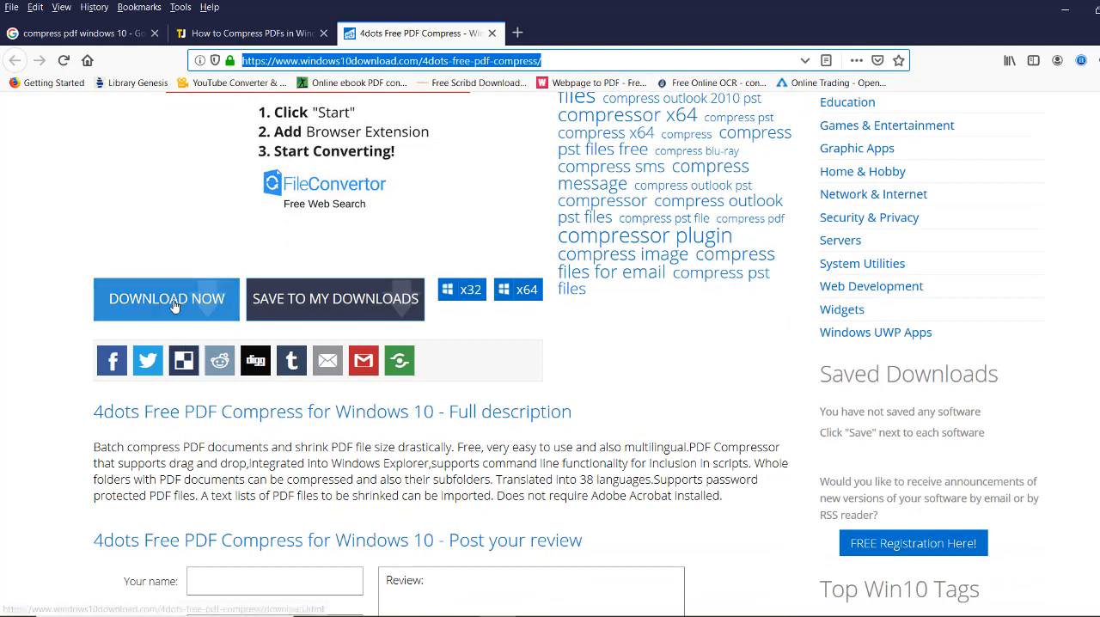
pyautogui.moveTo(167, 299)
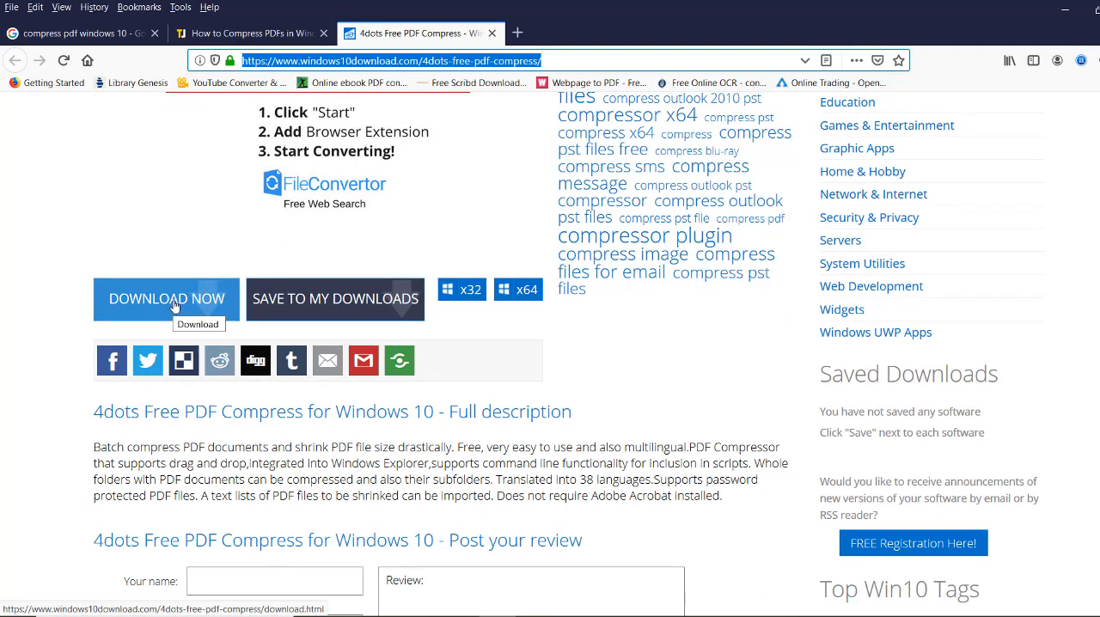
pyautogui.scroll(3)
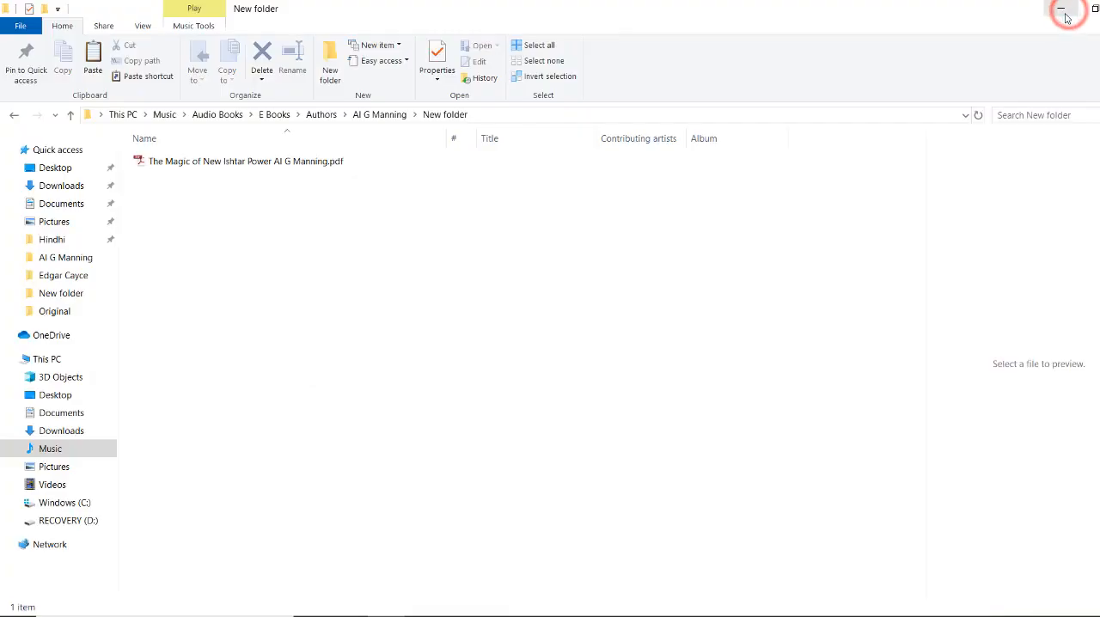
# Open The Magic of New Ishtar Power Al G Manning.pdf from the New folder in Adobe Reader
pyautogui.click(1065, 8)
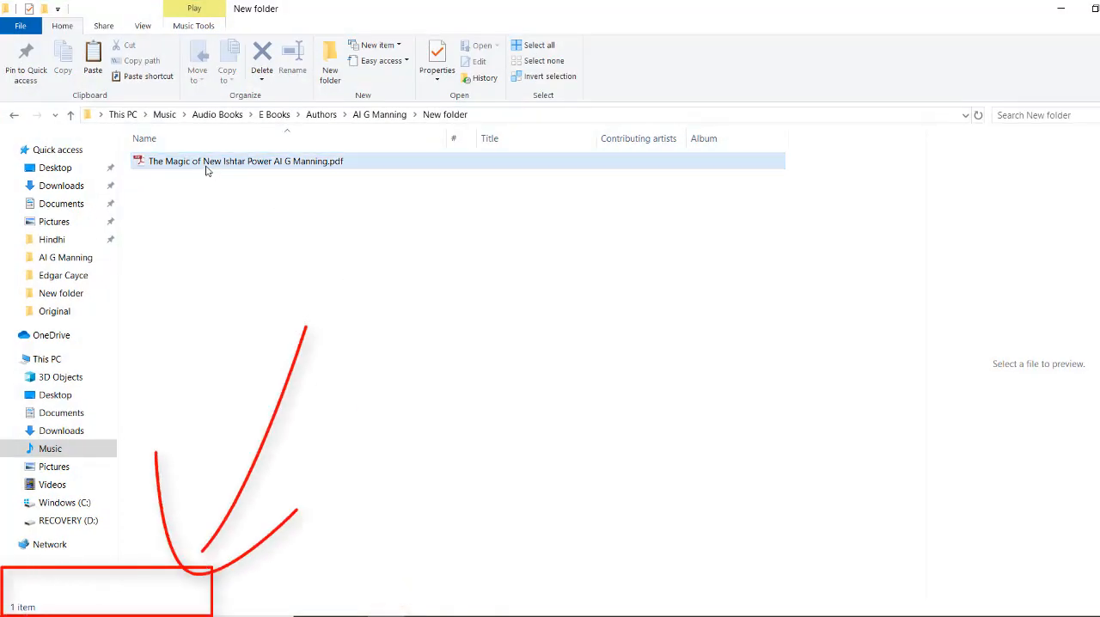
pyautogui.doubleClick(243, 161)
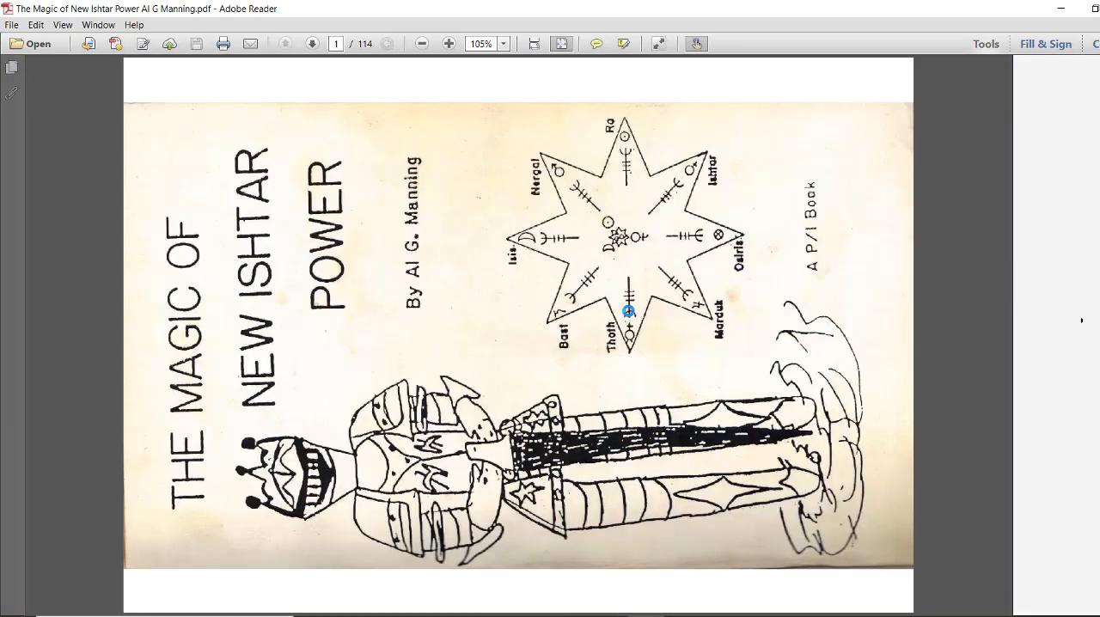
# View the scanned book's text pages at 100% zoom in Adobe Reader
pyautogui.click(449, 45)
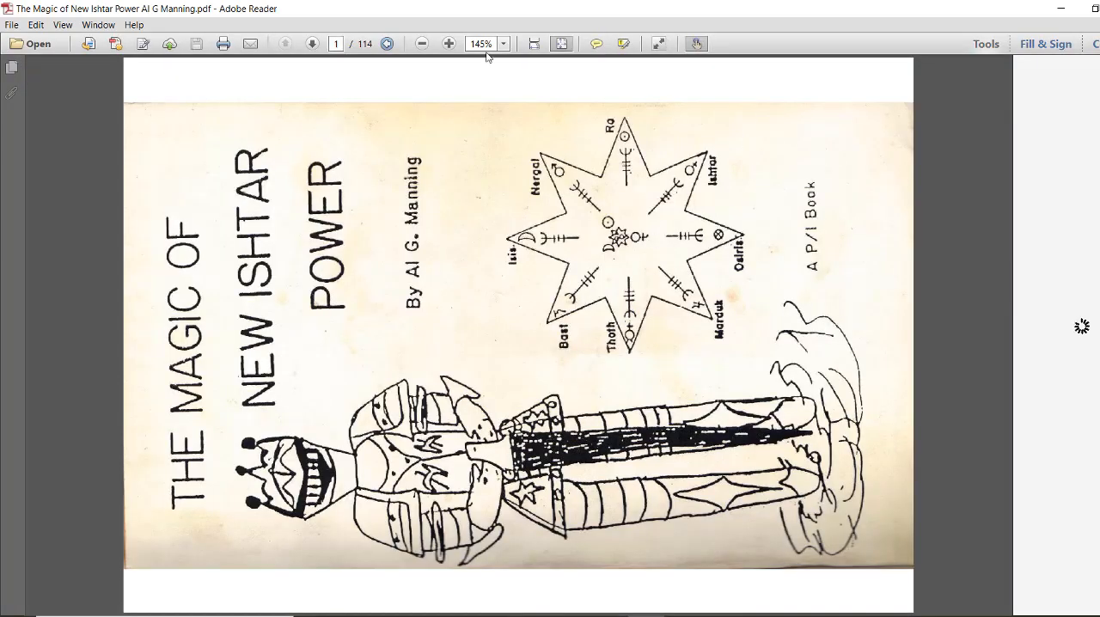
pyautogui.click(501, 43)
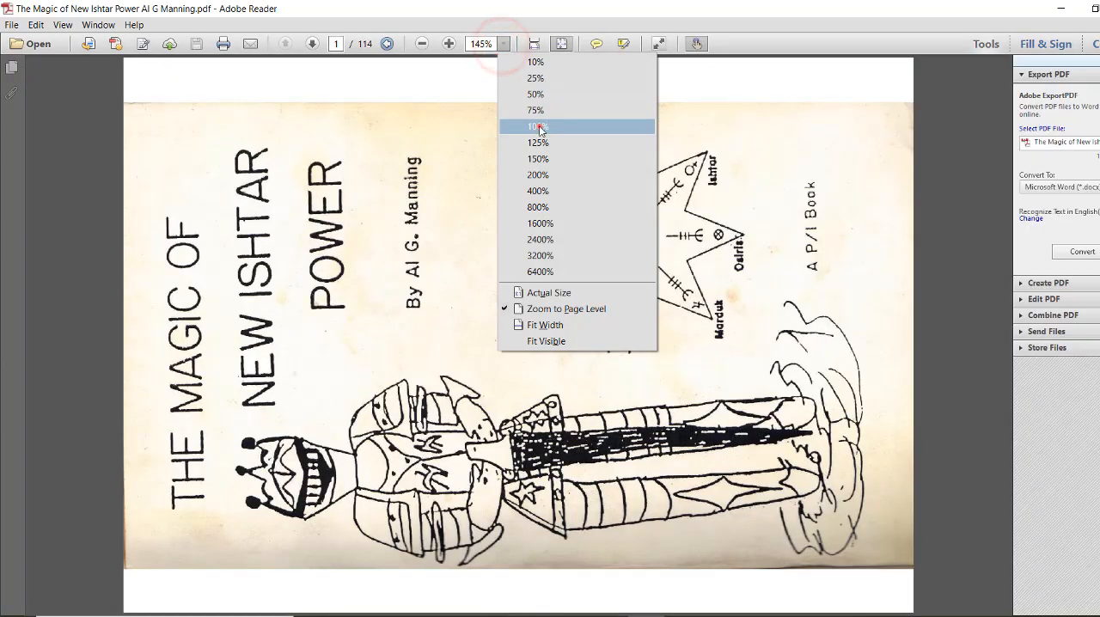
pyautogui.click(536, 127)
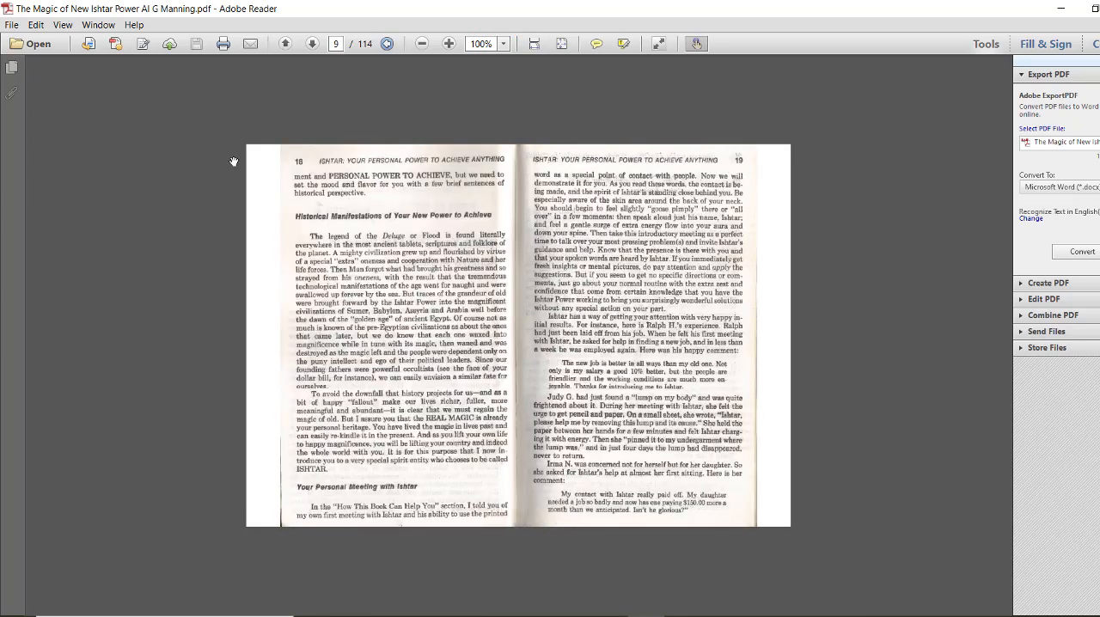
pyautogui.click(62, 24)
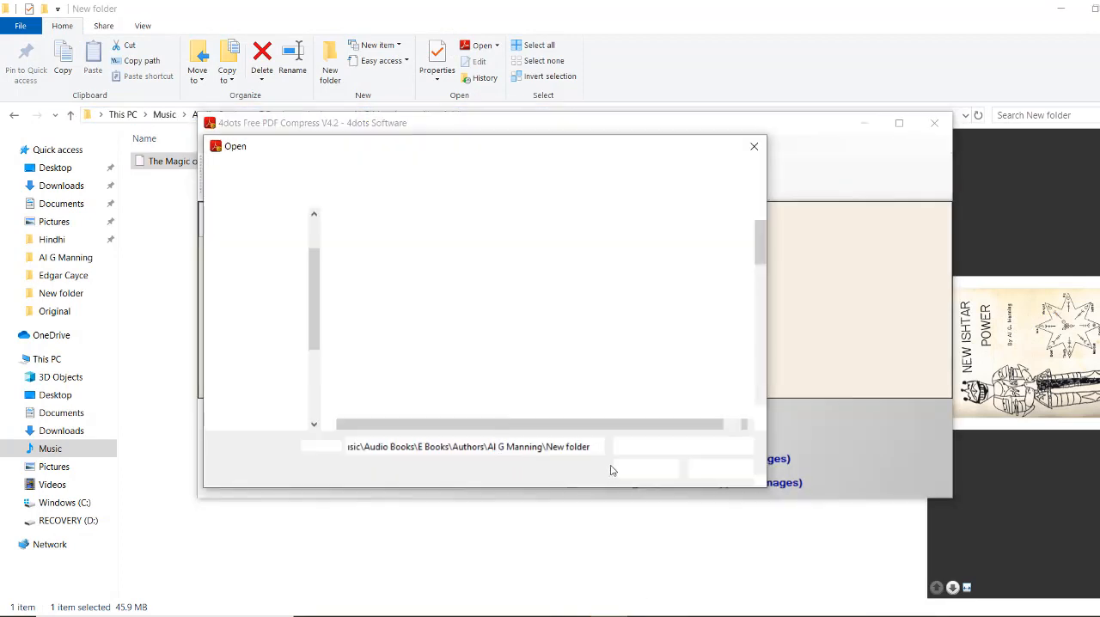
# Add the Ishtar Power PDF (47,020 KB) to the compression list with image quality 25
pyautogui.click(646, 468)
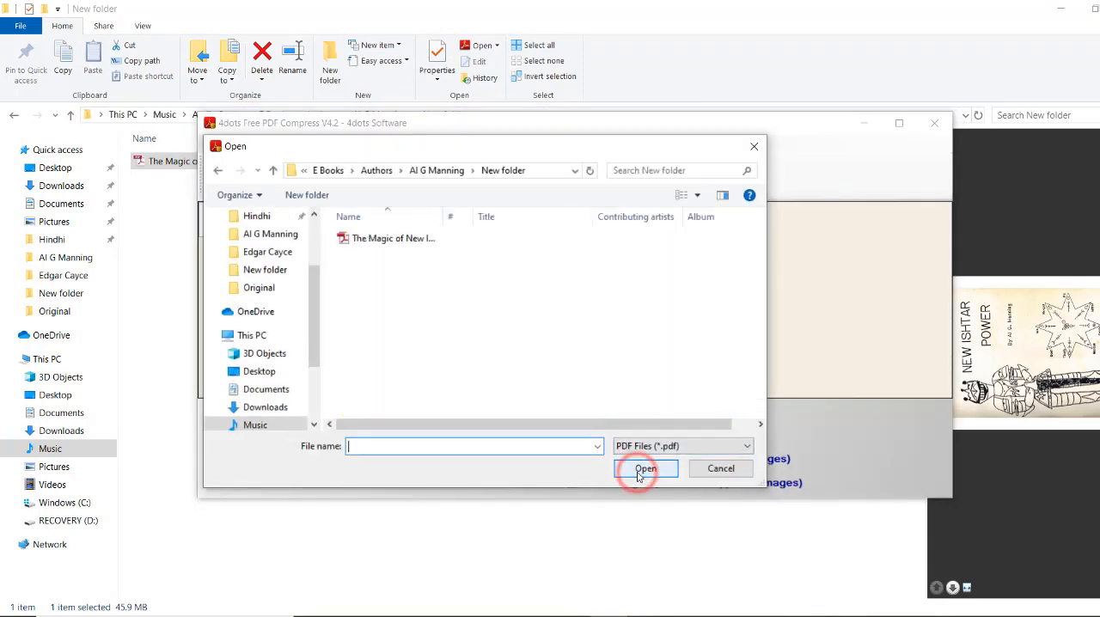
pyautogui.click(394, 237)
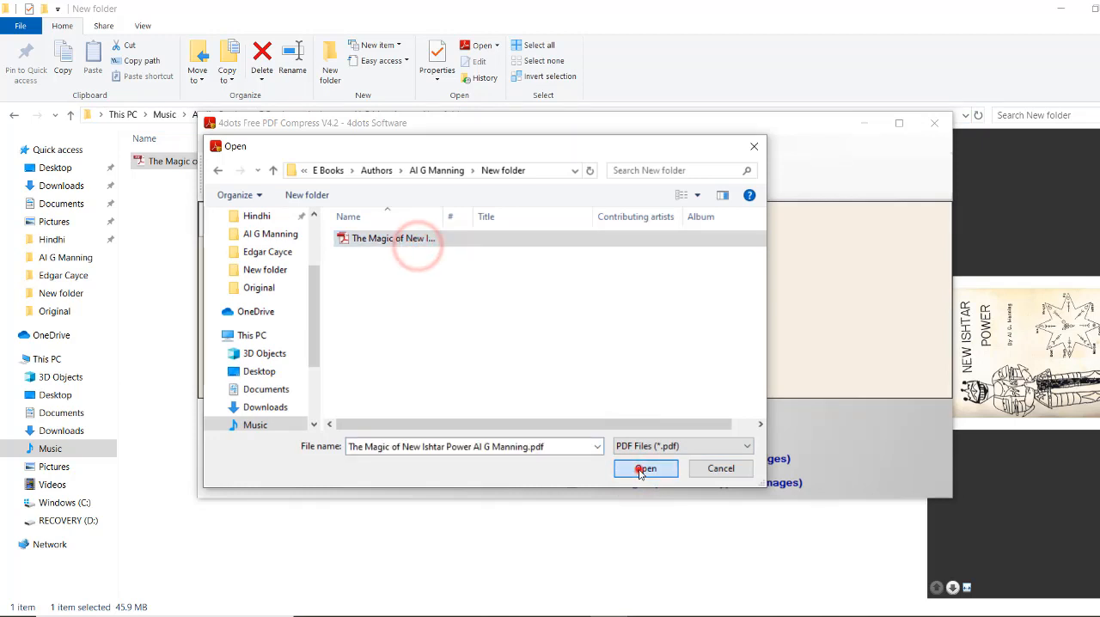
pyautogui.click(646, 467)
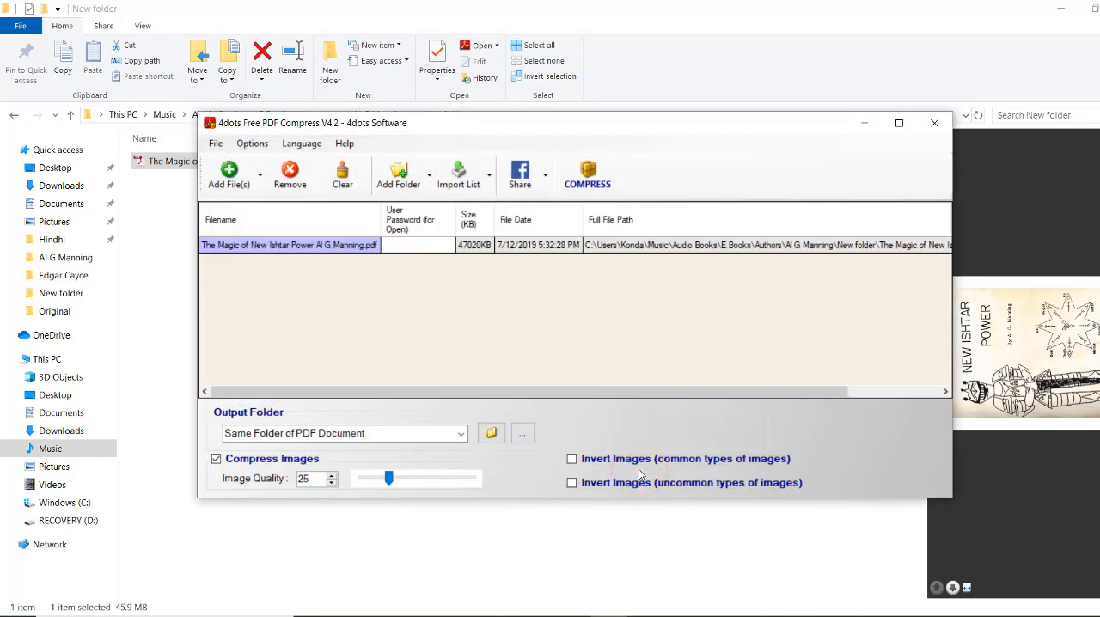
pyautogui.moveTo(408, 574)
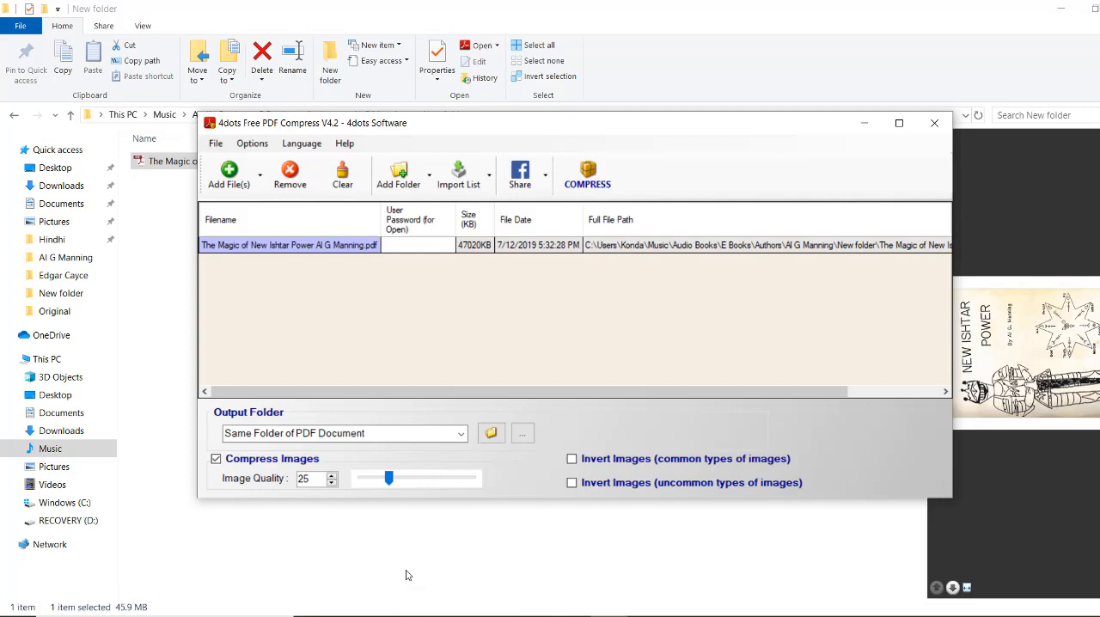
pyautogui.moveTo(508, 447)
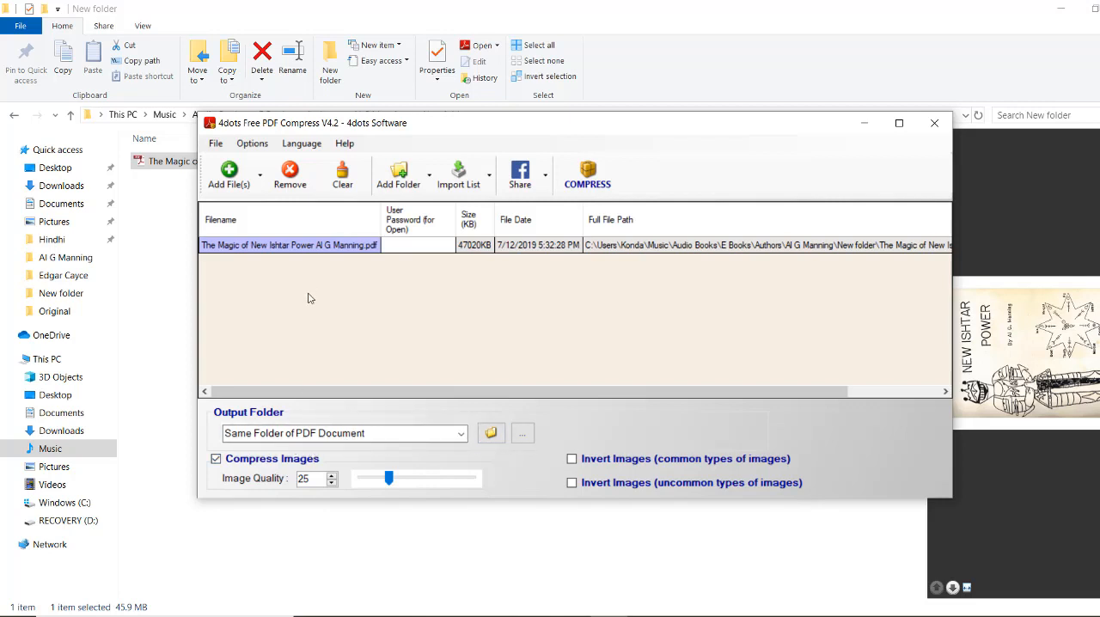
pyautogui.moveTo(261, 510)
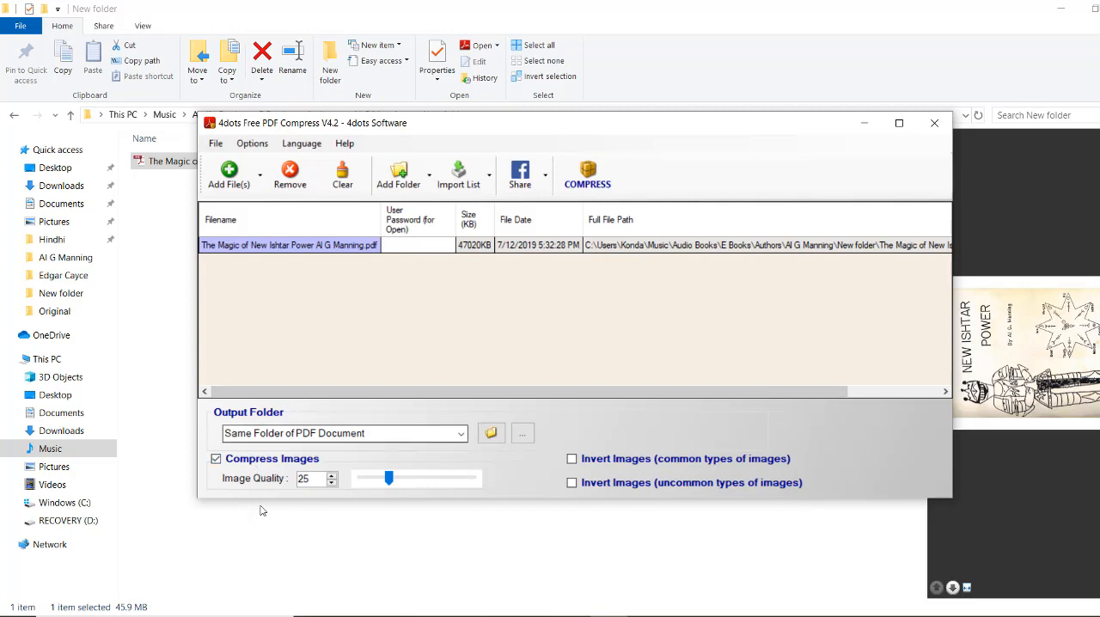
pyautogui.moveTo(299, 509)
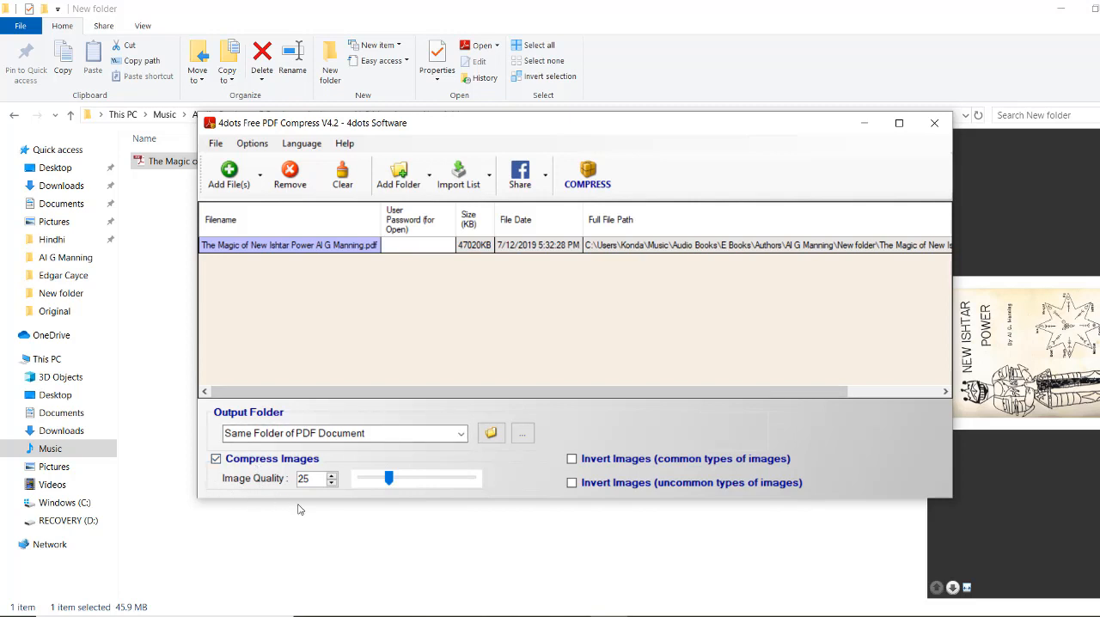
pyautogui.moveTo(285, 499)
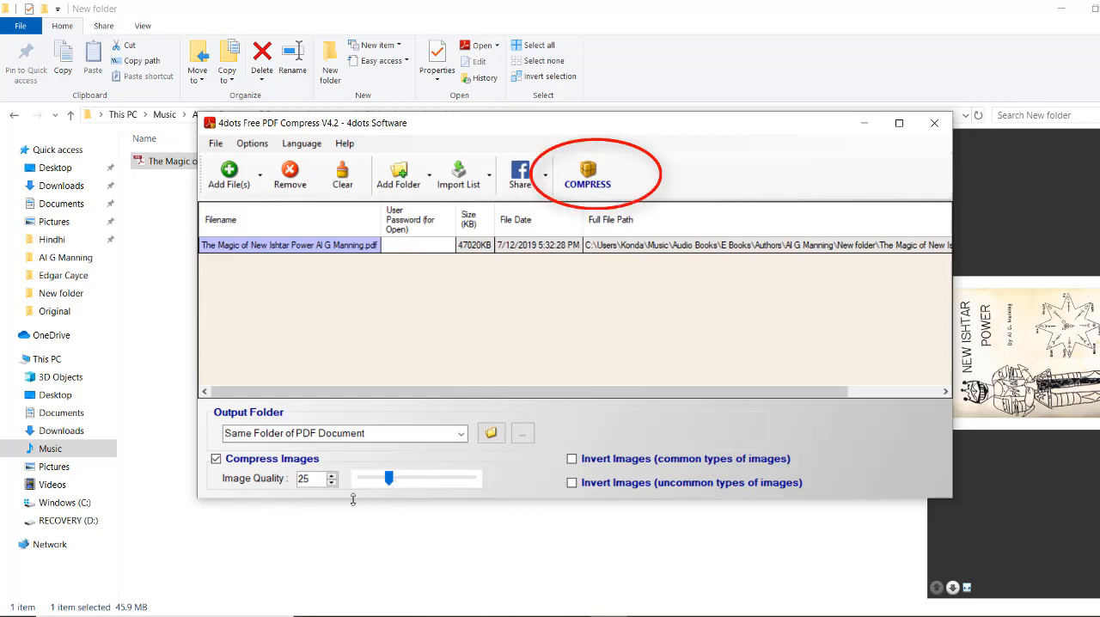
pyautogui.moveTo(587, 176)
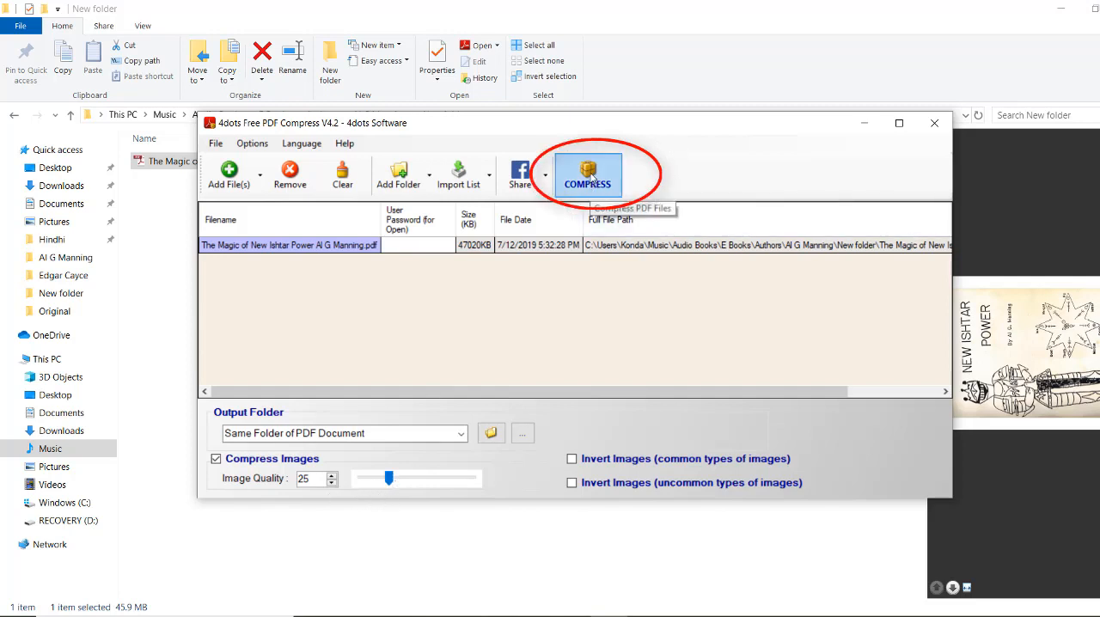
# Run the compression to 21,549 KB and dismiss the success and Result reports
pyautogui.click(588, 175)
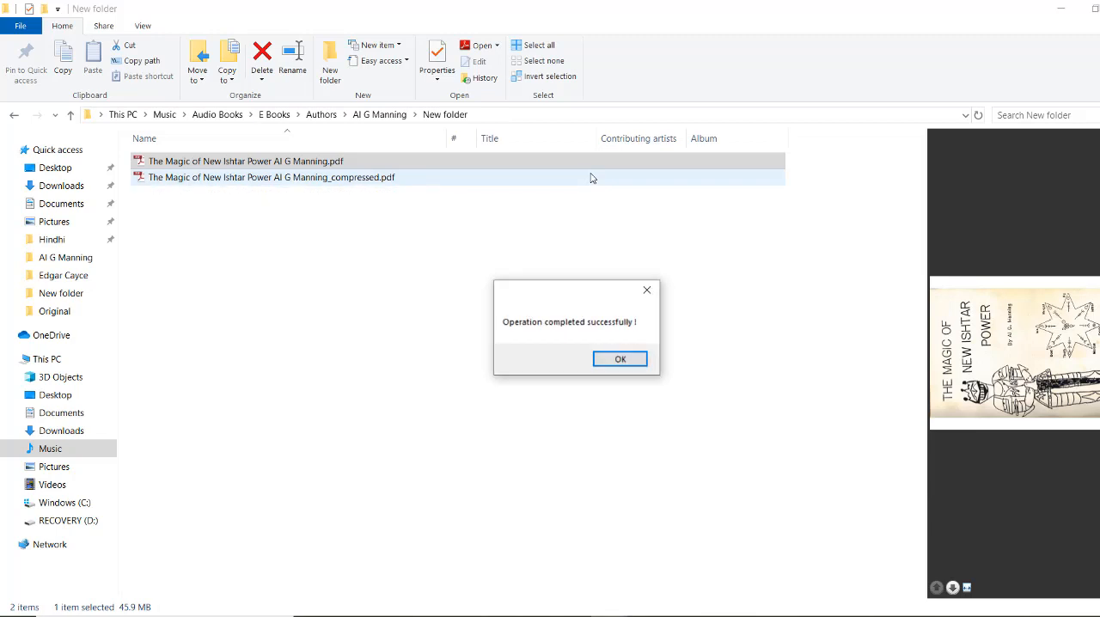
pyautogui.click(618, 357)
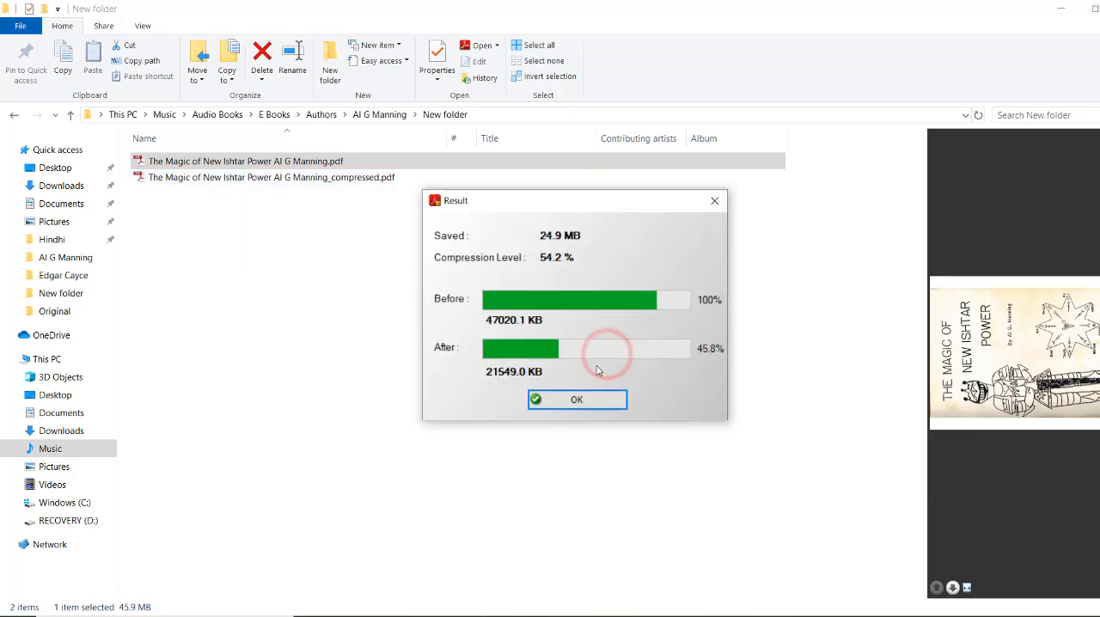
pyautogui.click(578, 399)
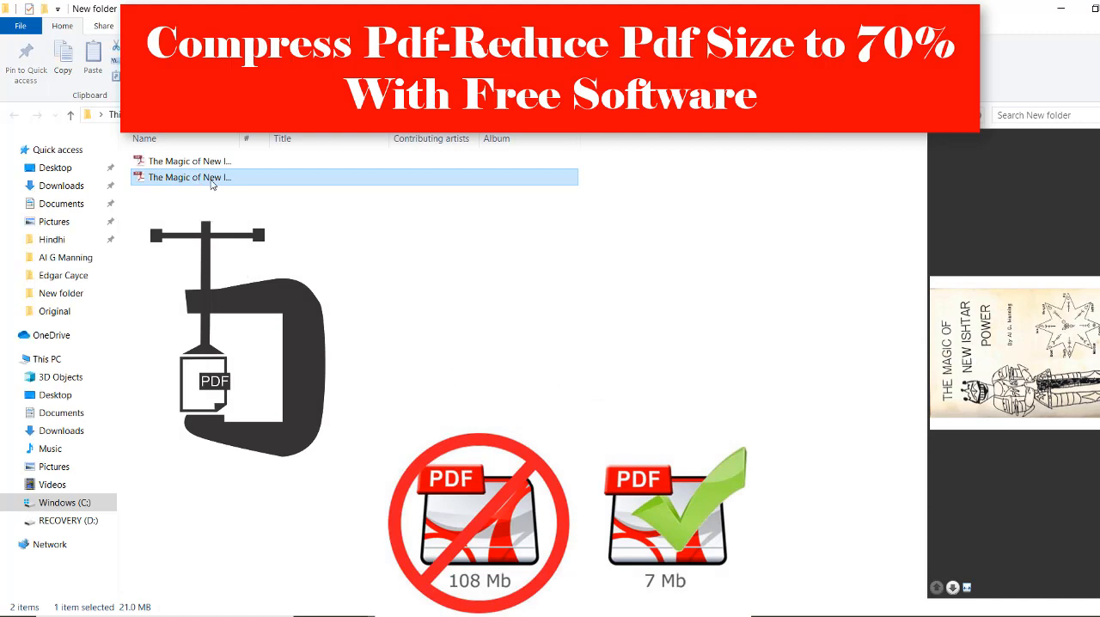
pyautogui.moveTo(134, 608)
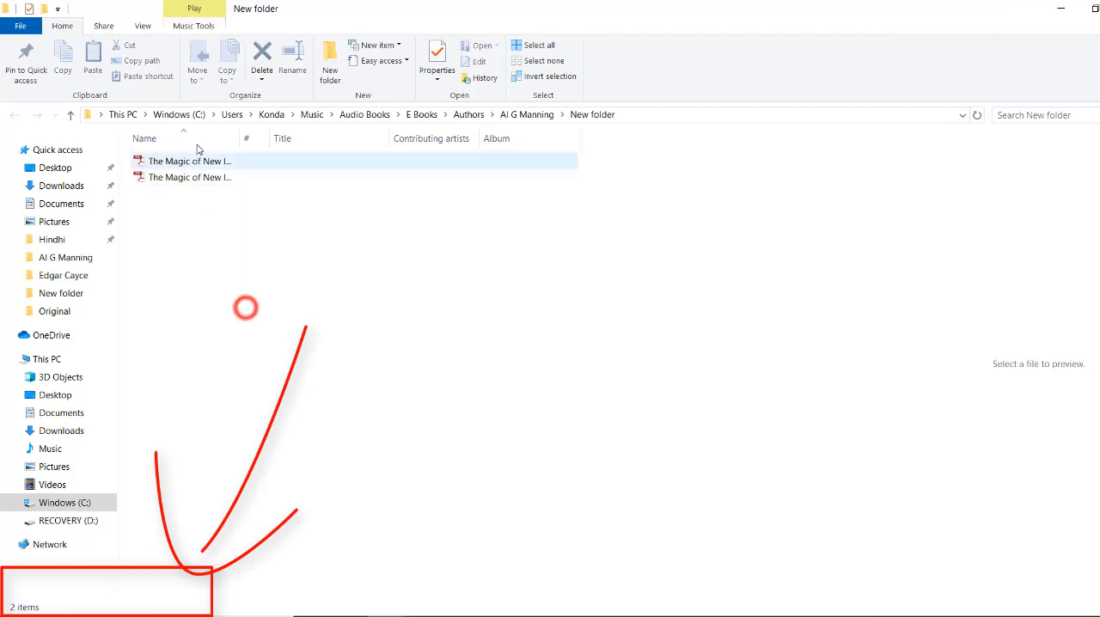
# Compare the original PDF's 45.9 MB against the _compressed.pdf's 23.0 MB in the status bar
pyautogui.click(189, 161)
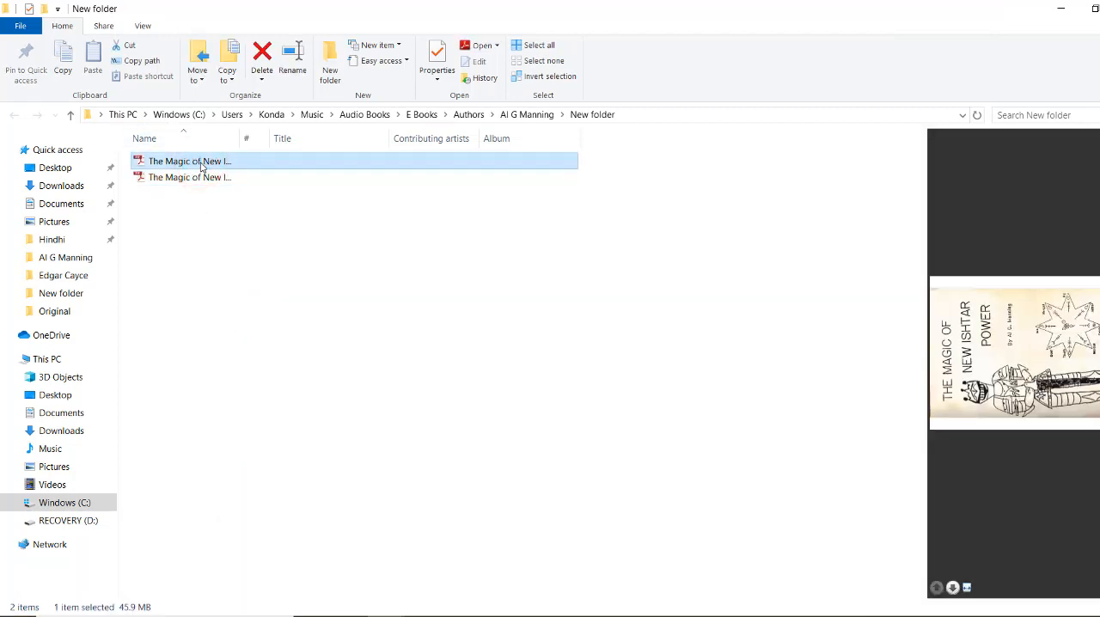
pyautogui.click(189, 177)
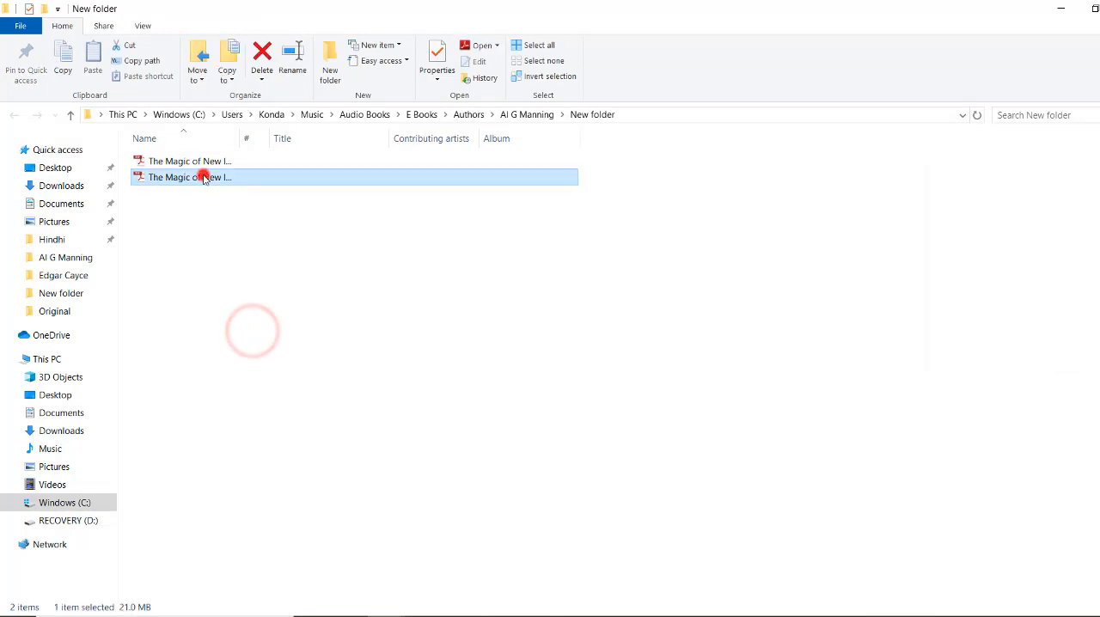
# View the _compressed.pdf in Adobe Reader at a chosen zoom and scroll its text pages
pyautogui.doubleClick(189, 177)
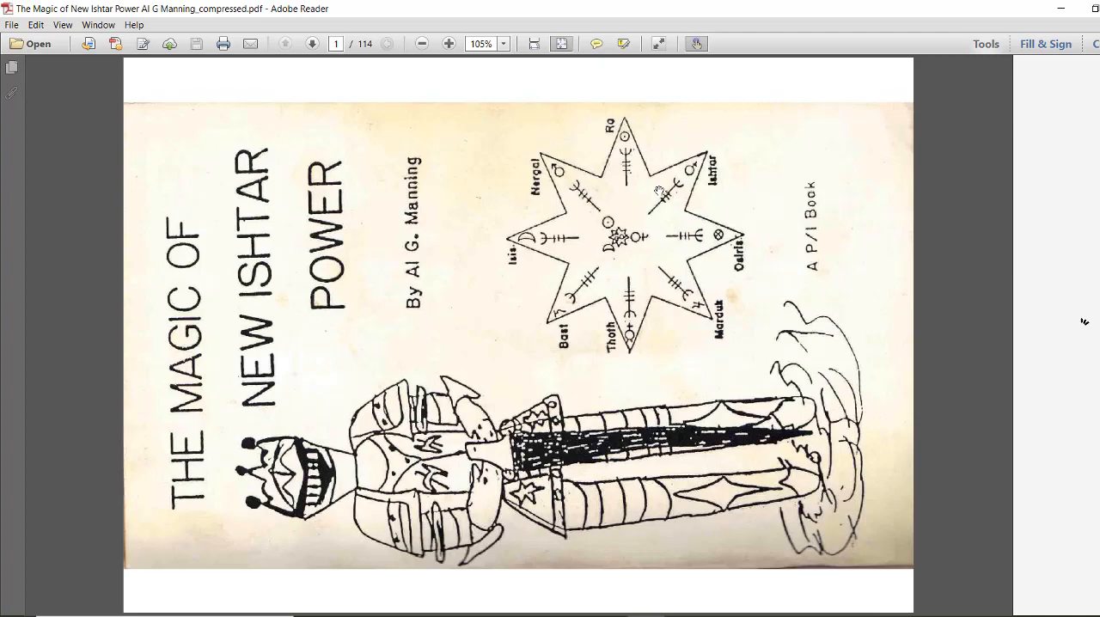
pyautogui.click(505, 43)
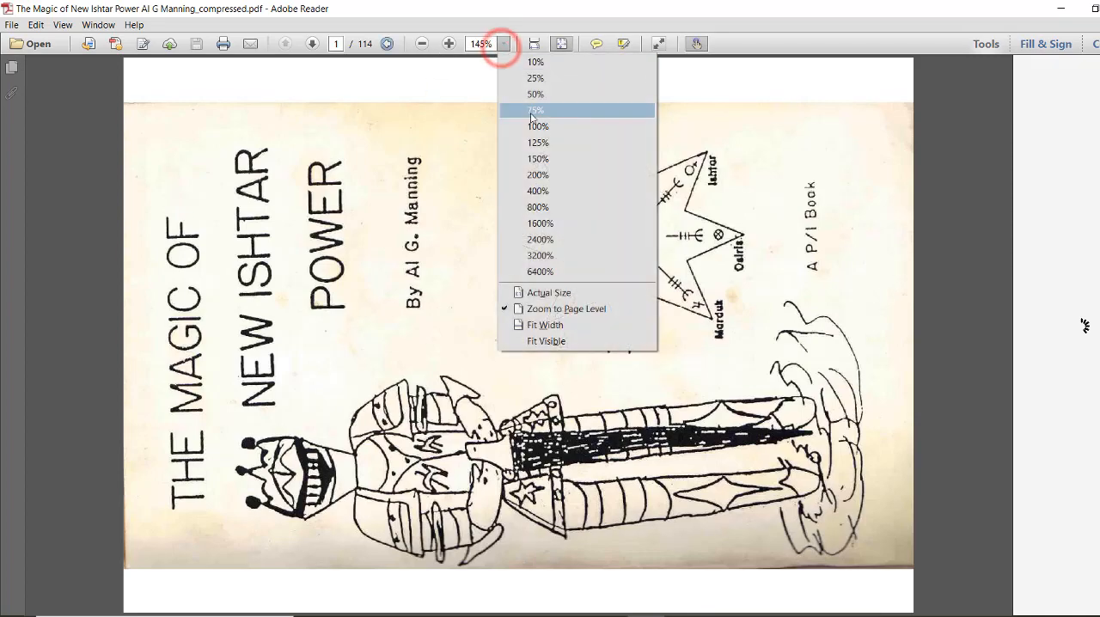
pyautogui.click(536, 125)
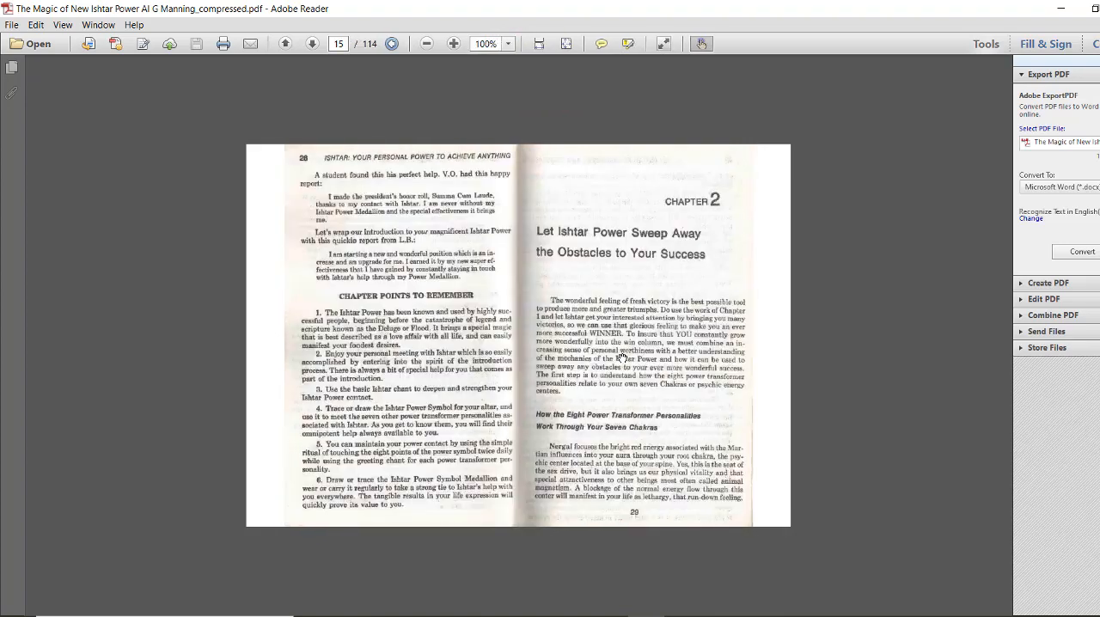
pyautogui.scroll(-3)
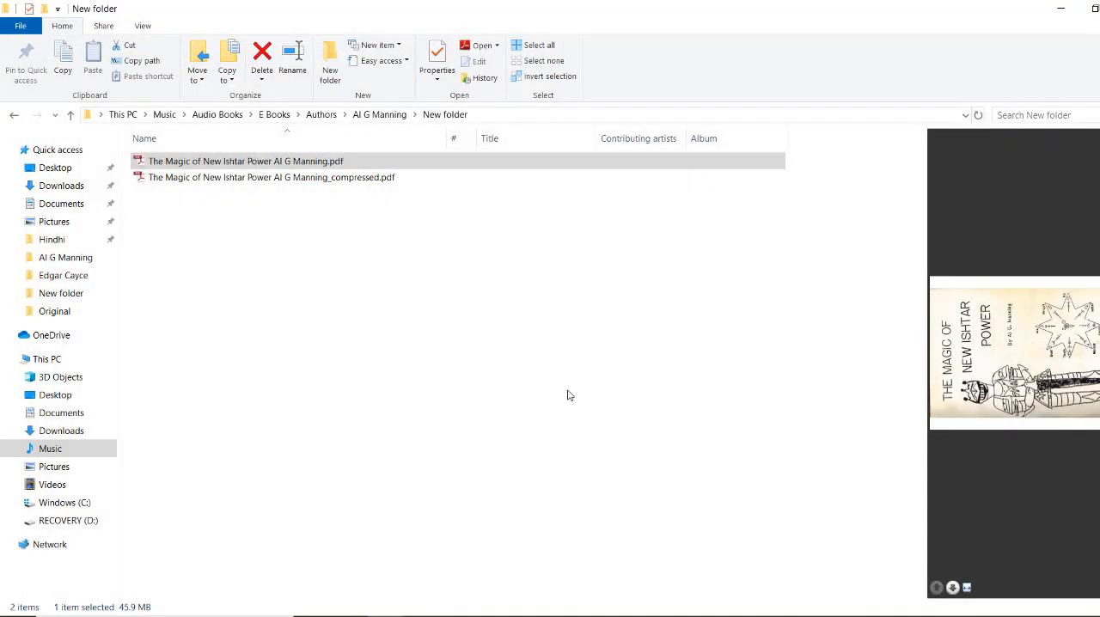
# Revisit the 4dots download page in Firefox, then return to the Image Quality slider at 25
pyautogui.click(567, 395)
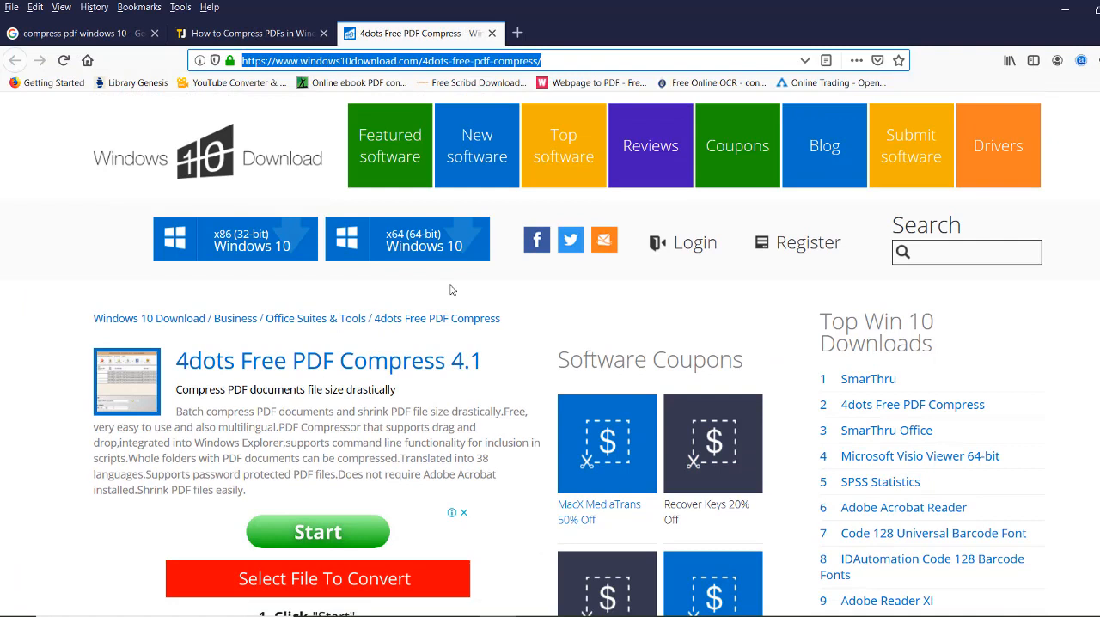
pyautogui.moveTo(598, 381)
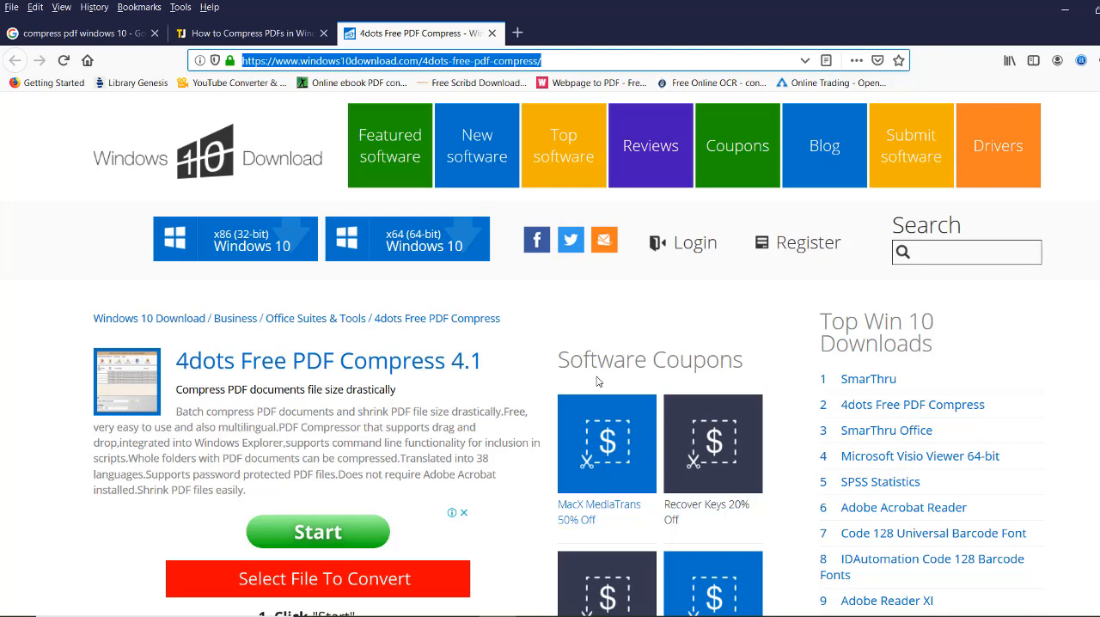
pyautogui.moveTo(629, 347)
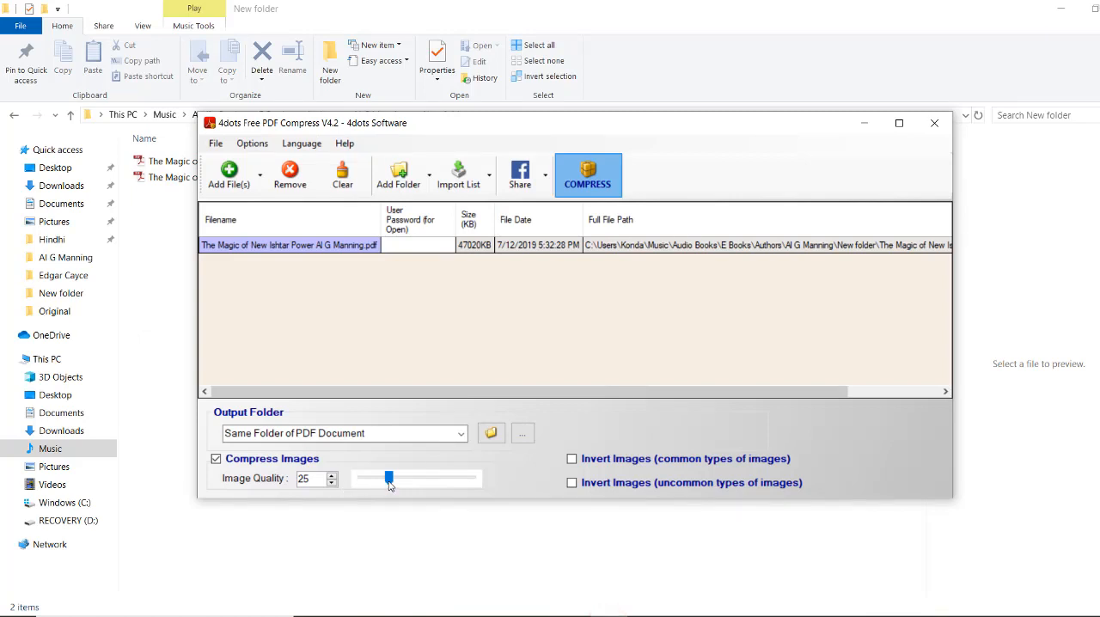
pyautogui.click(388, 478)
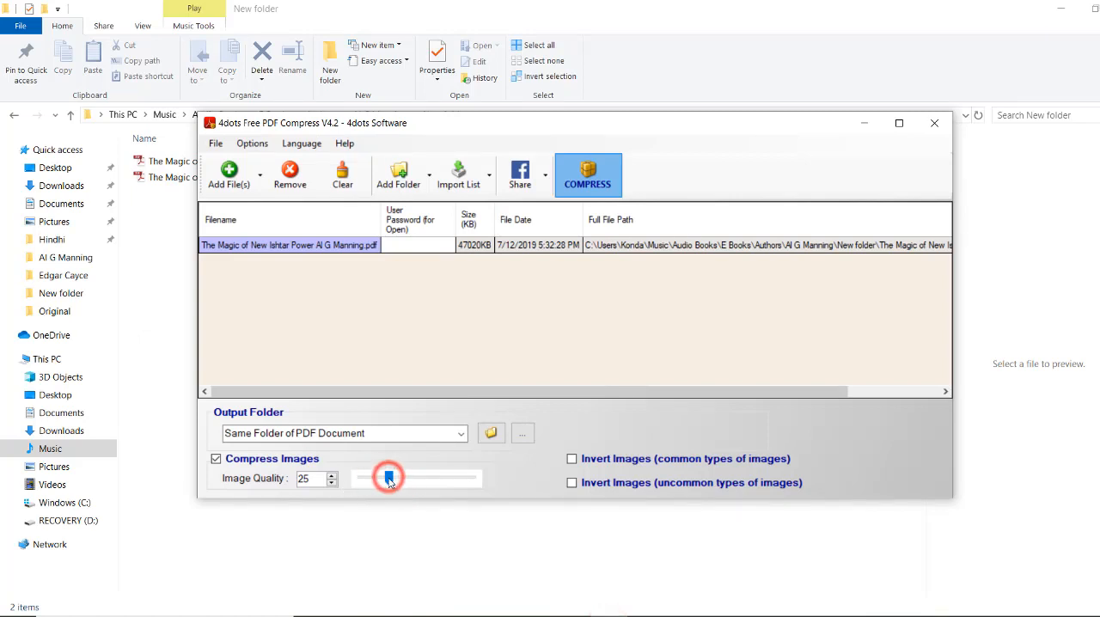